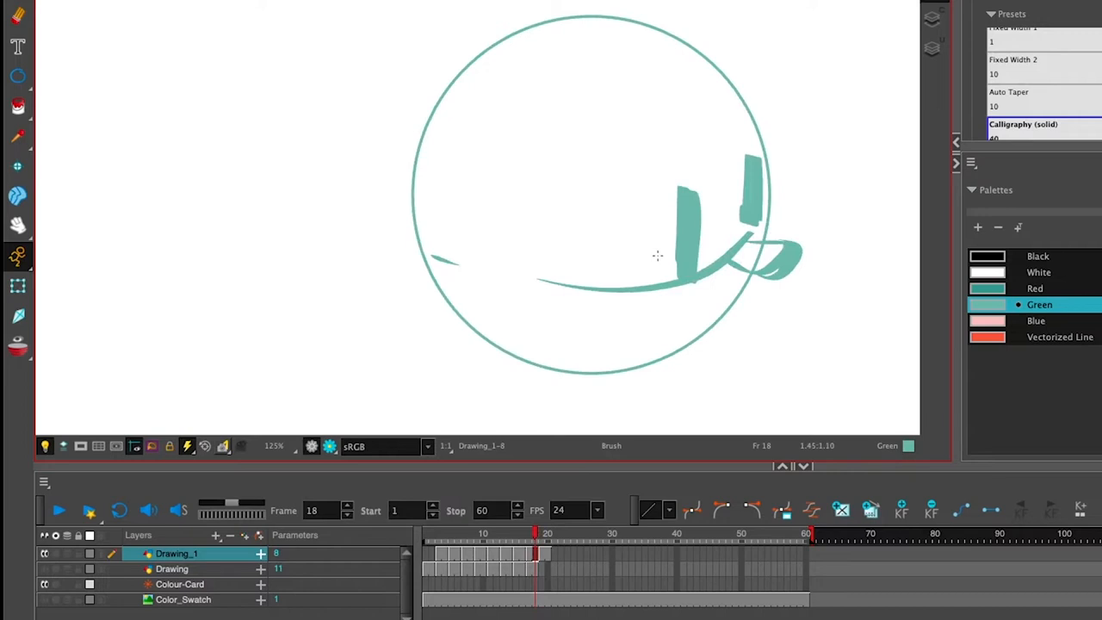
Step: Open the 04-headturn scene with its BatmanClean, BatmanRough, Circle_Turn and Rough-Circle_Turn layers
{"action": "left_click", "coordinate": [523, 532]}
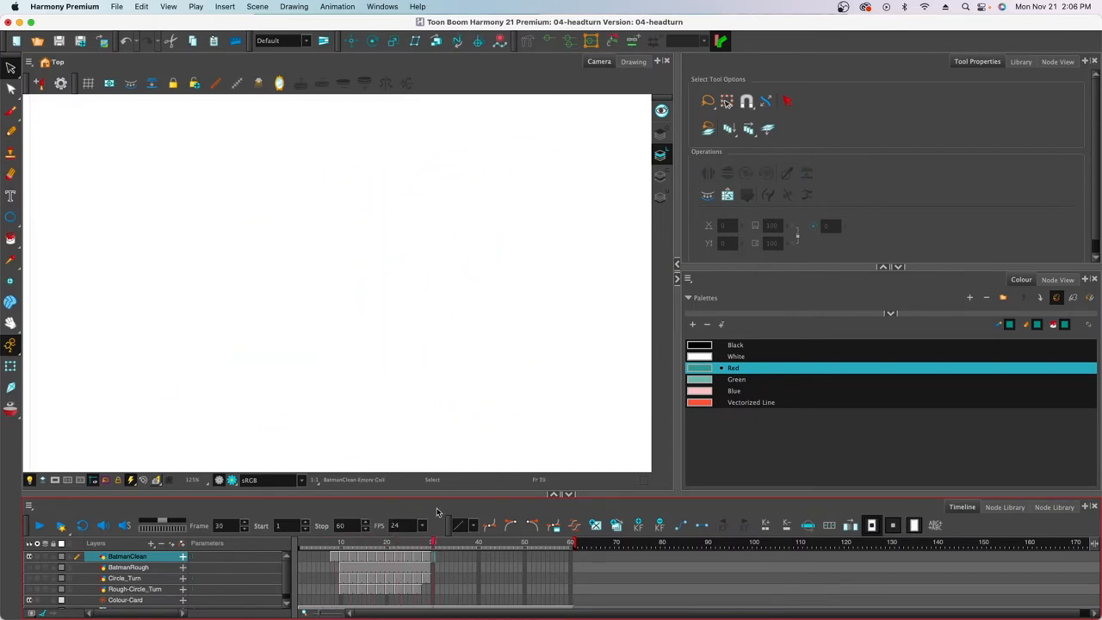
{"action": "left_click", "coordinate": [323, 542]}
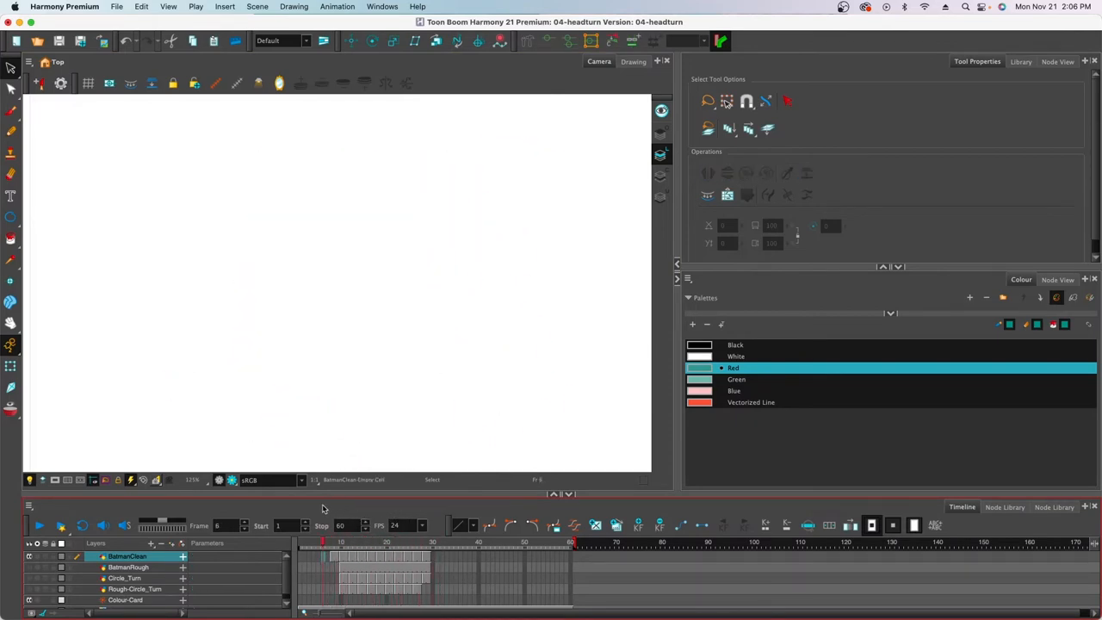